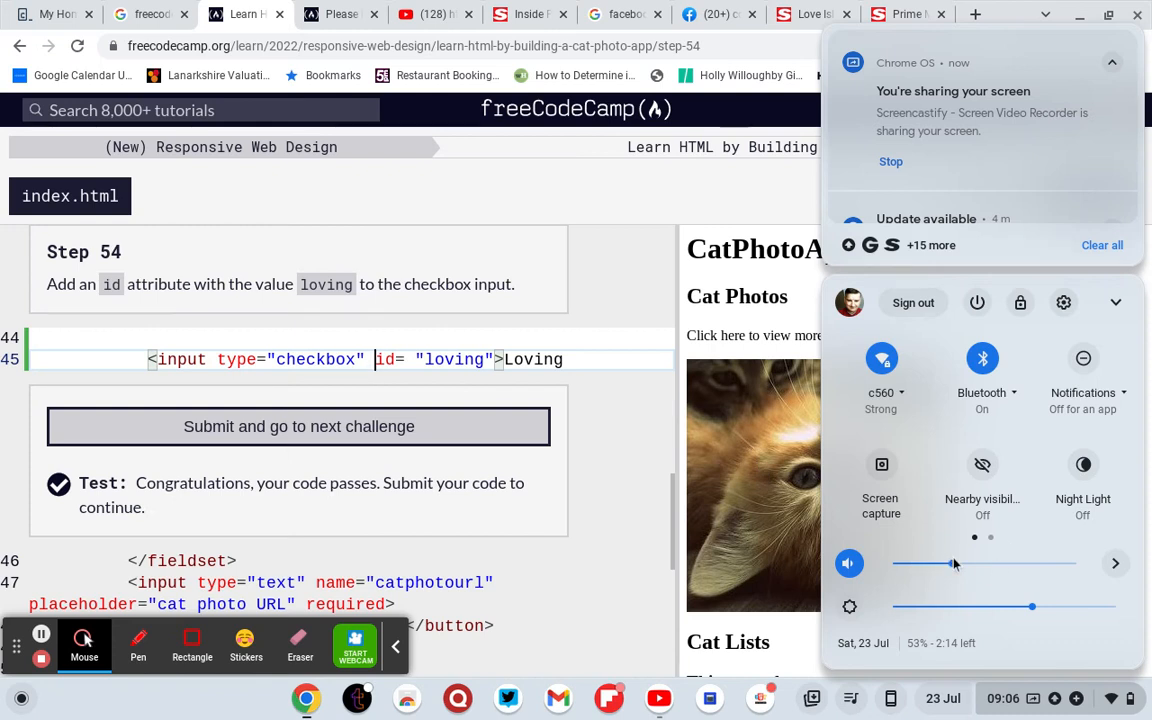
# Close the ChromeOS quick settings panel and reset Step 54 to its original checkbox line.
pyautogui.click(298, 426)
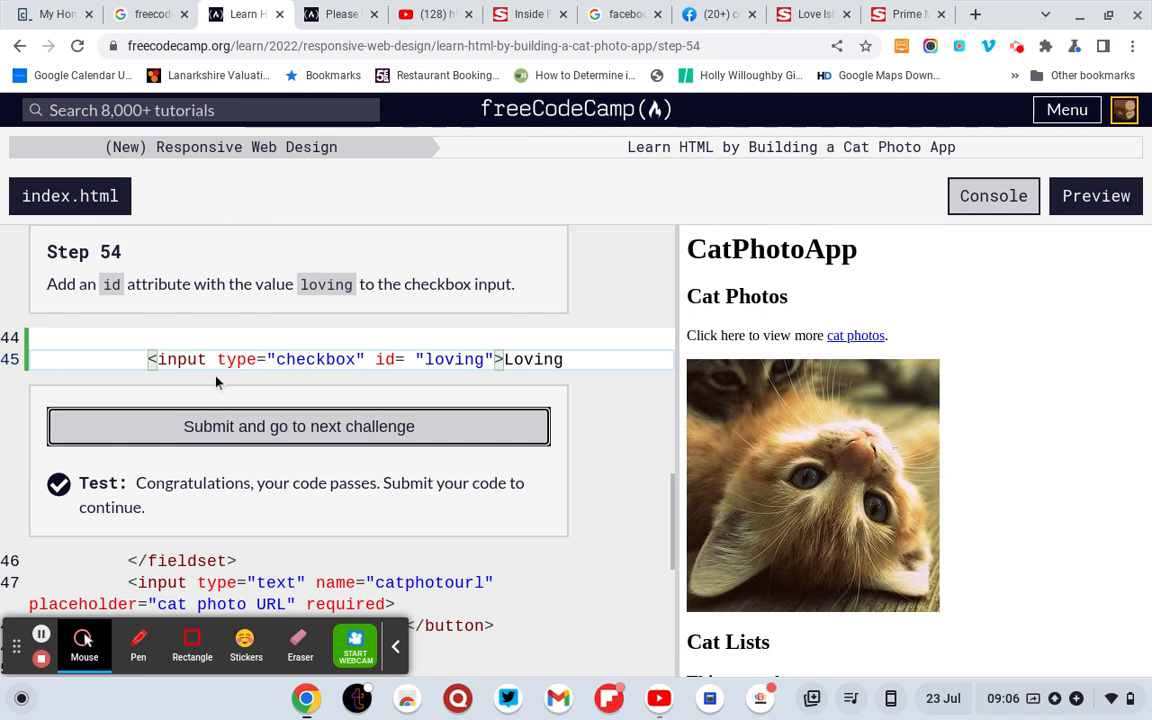
pyautogui.click(298, 426)
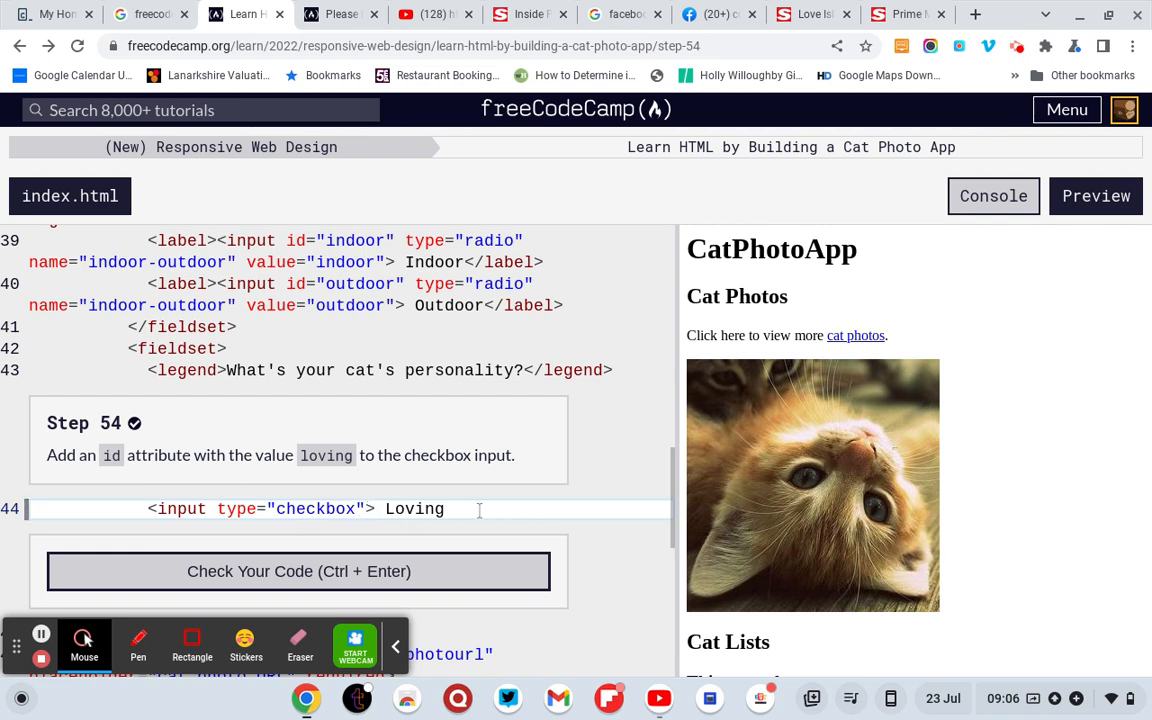
pyautogui.scroll(-3)
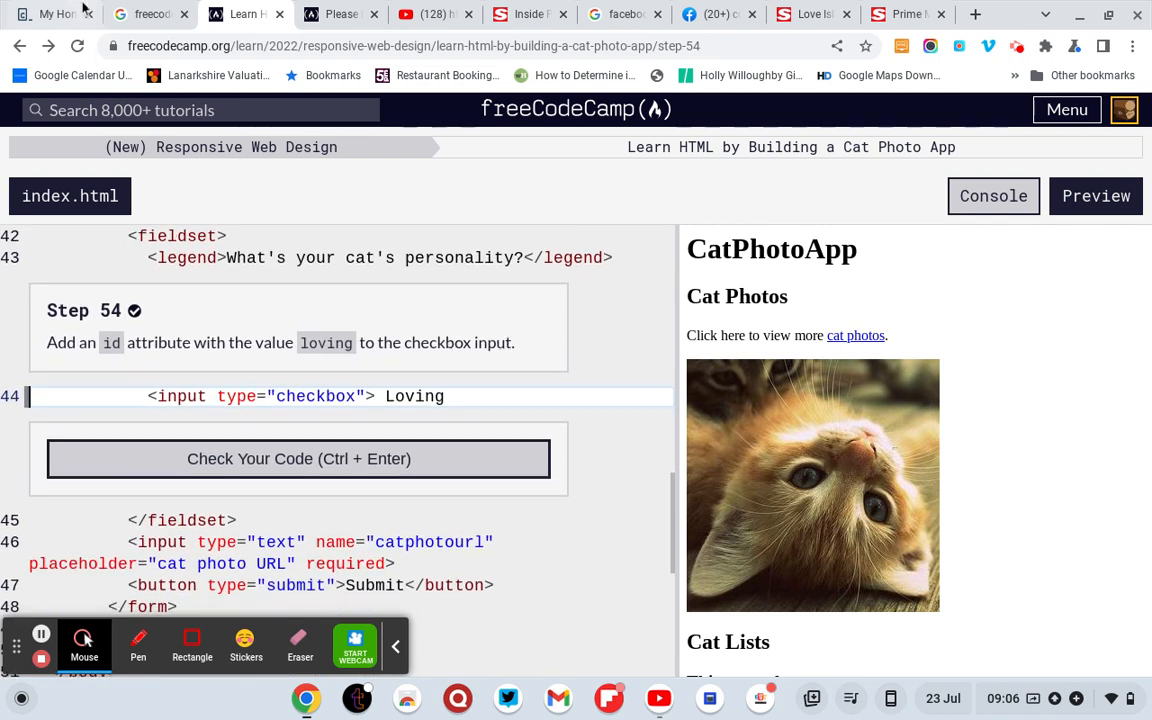
pyautogui.click(300, 458)
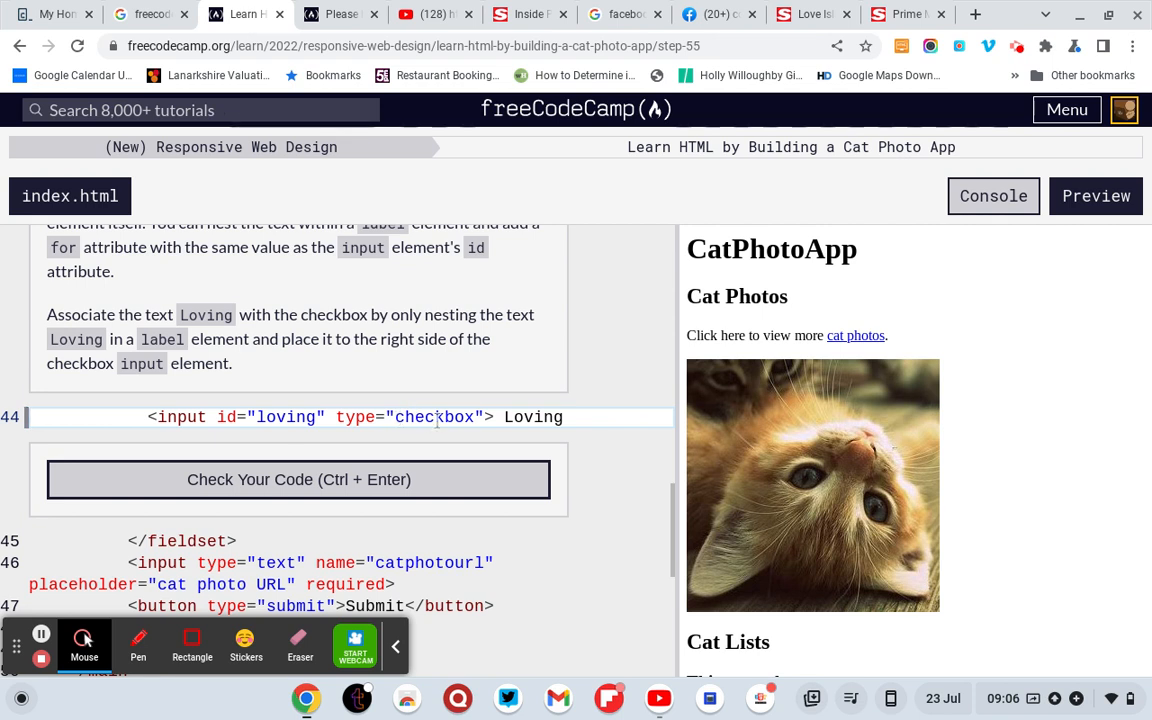
pyautogui.moveTo(452, 500)
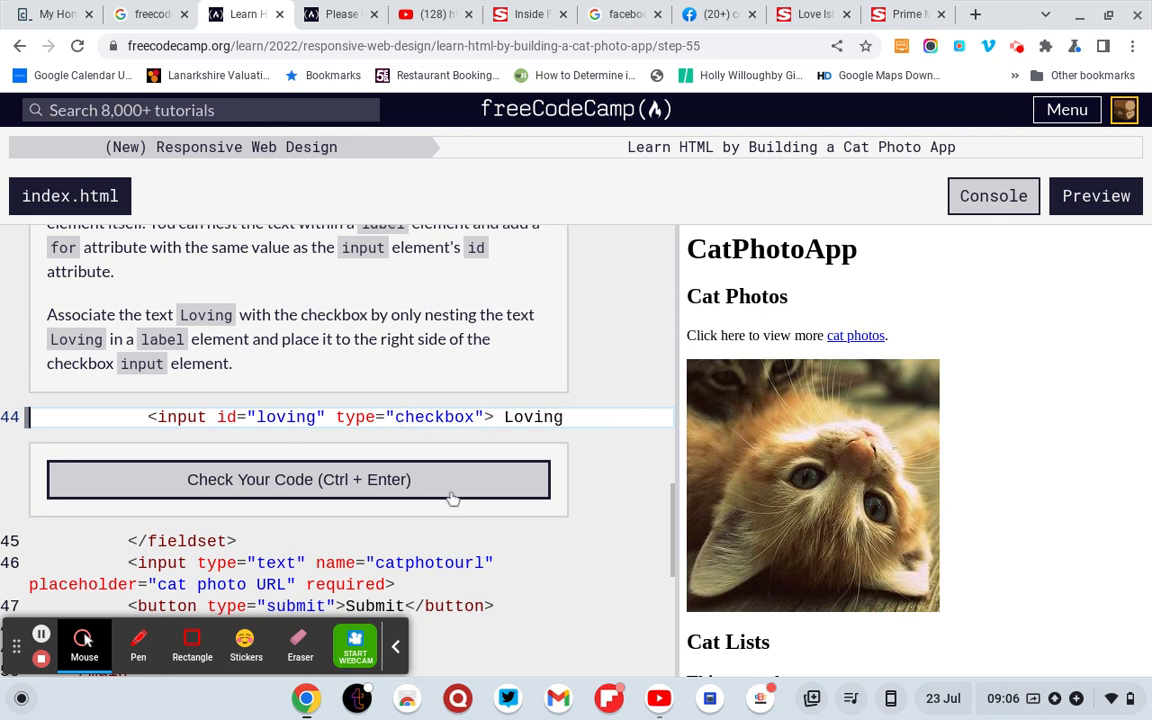
pyautogui.click(298, 480)
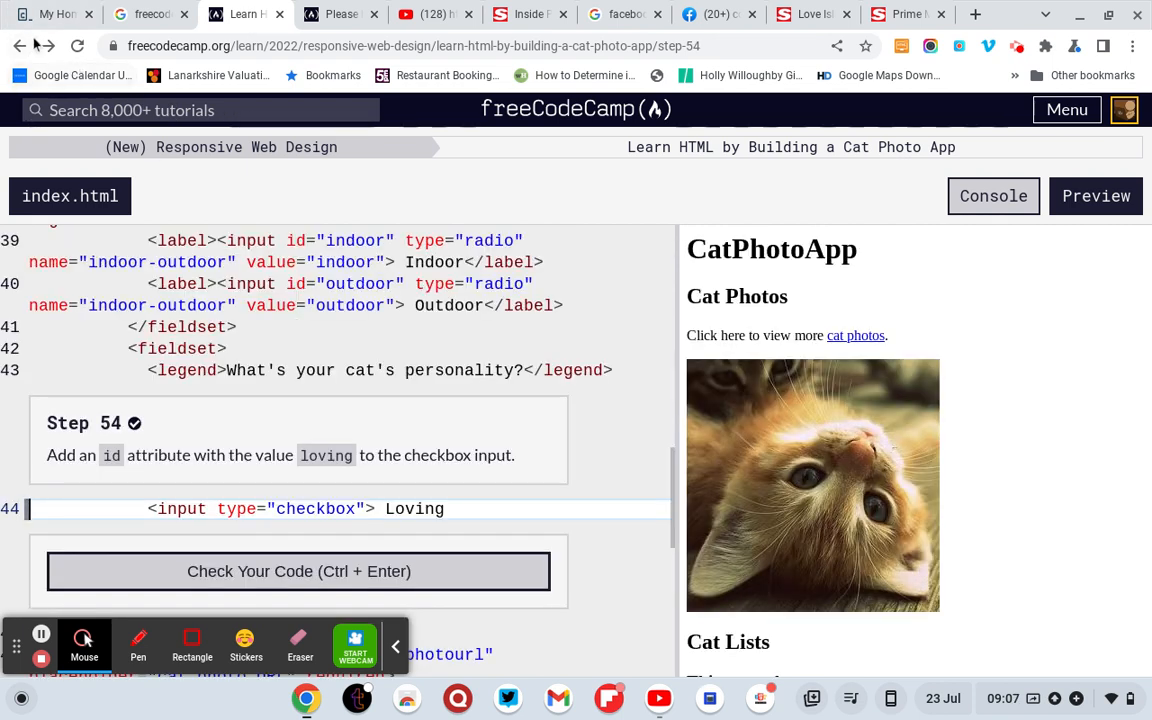
# Go to Step 55, retype the id= attribute on line 44, then restore the page with browser Back.
pyautogui.click(298, 572)
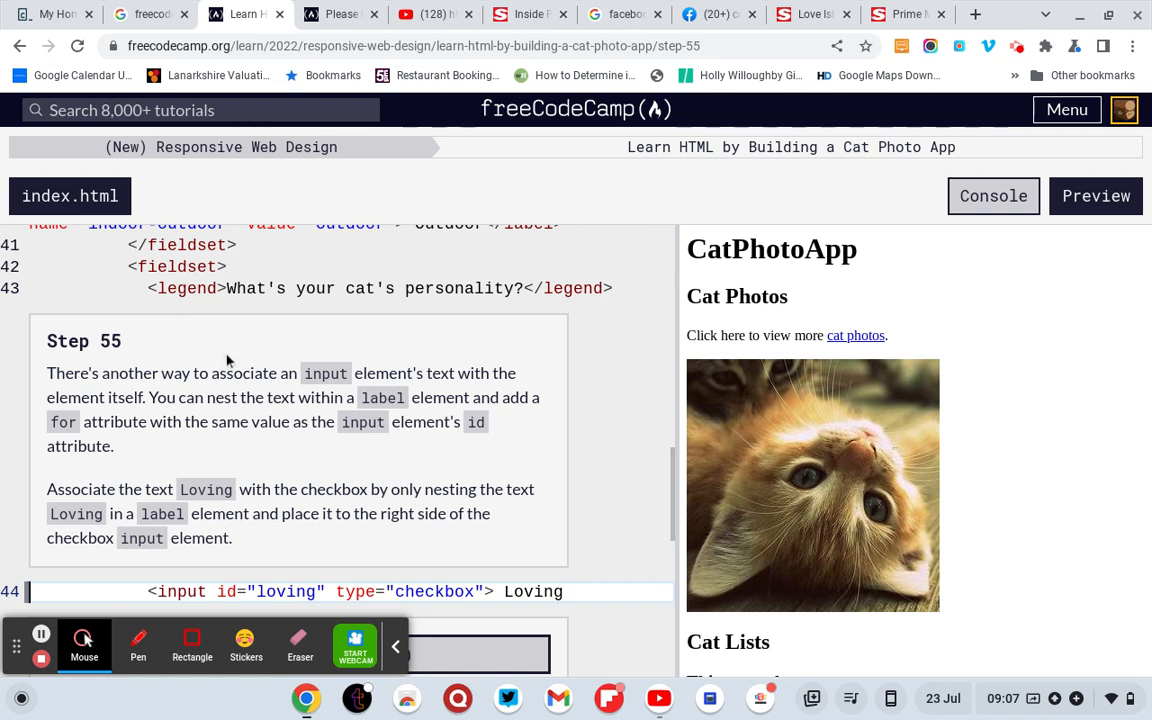
pyautogui.moveTo(372, 482)
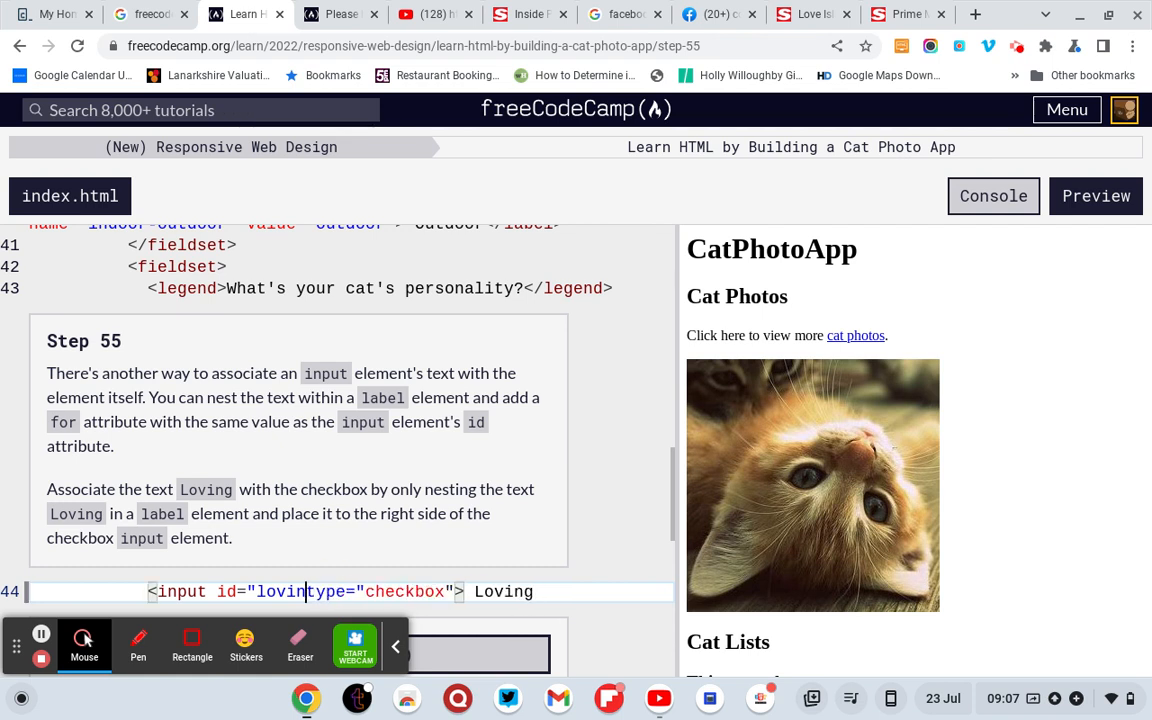
pyautogui.press('BackSpace')
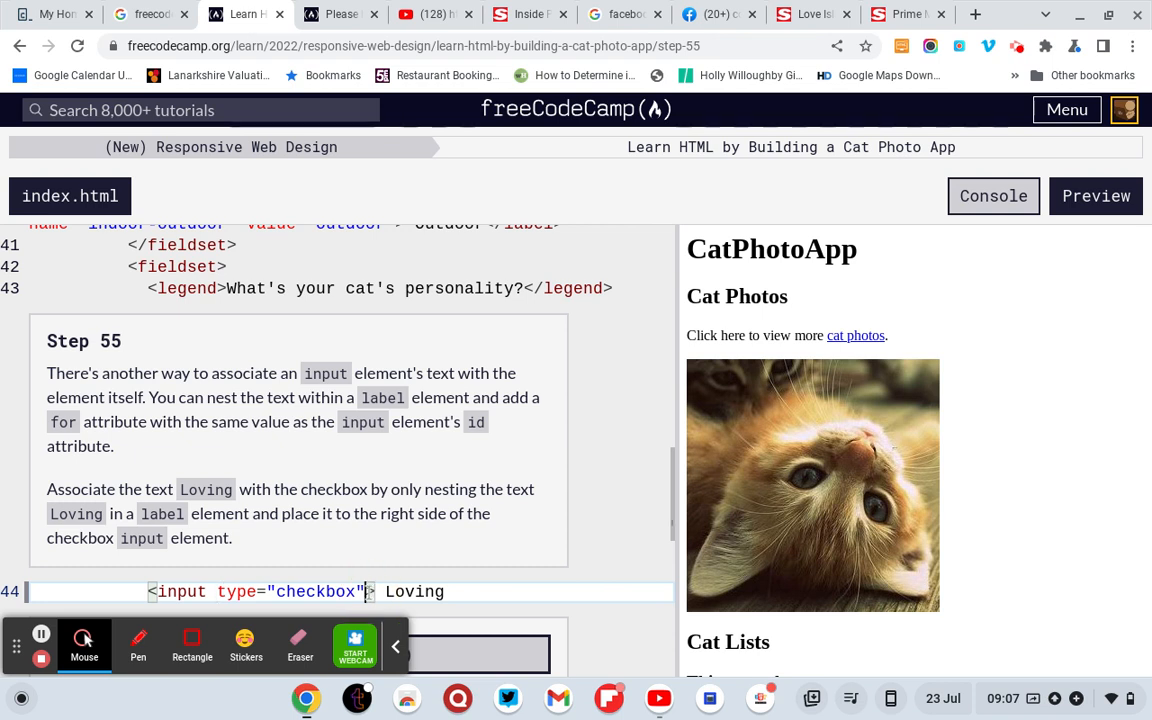
pyautogui.write('id')
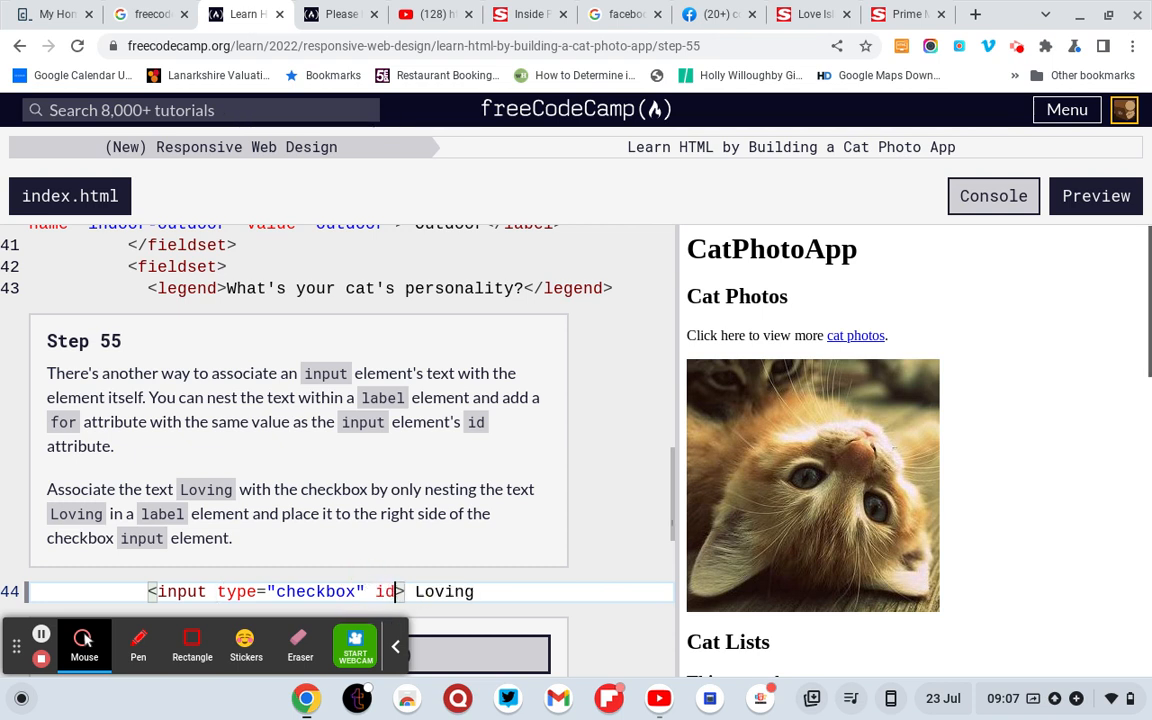
pyautogui.write('=')
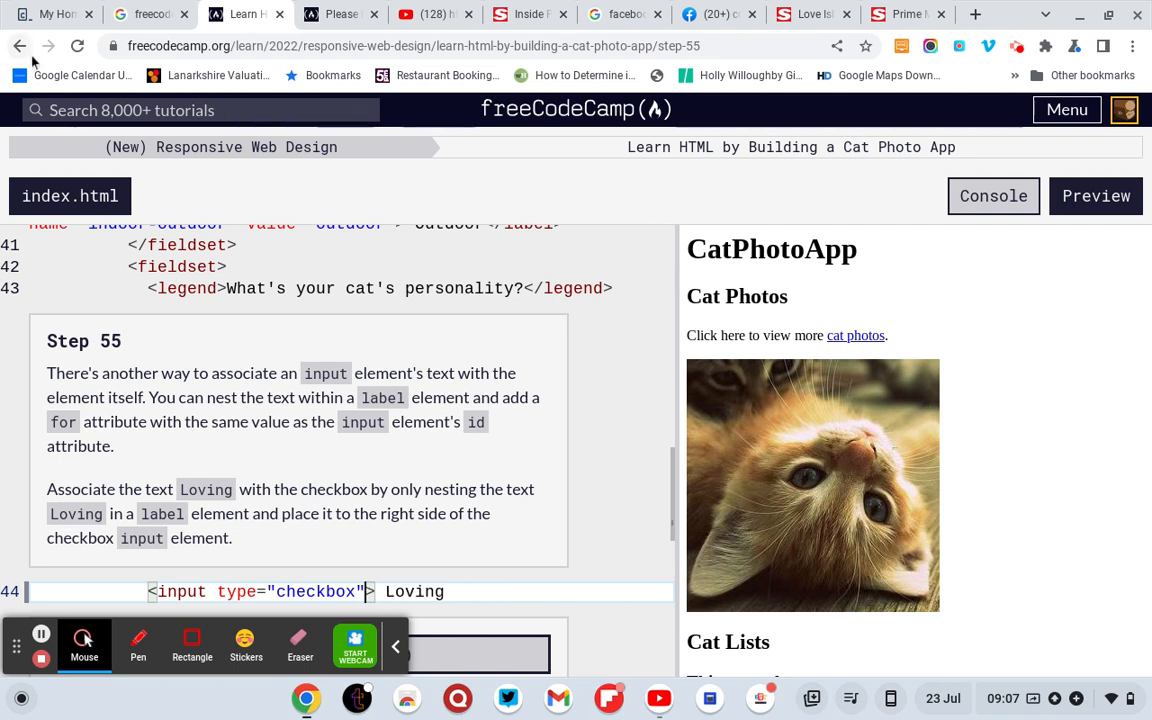
pyautogui.moveTo(20, 46)
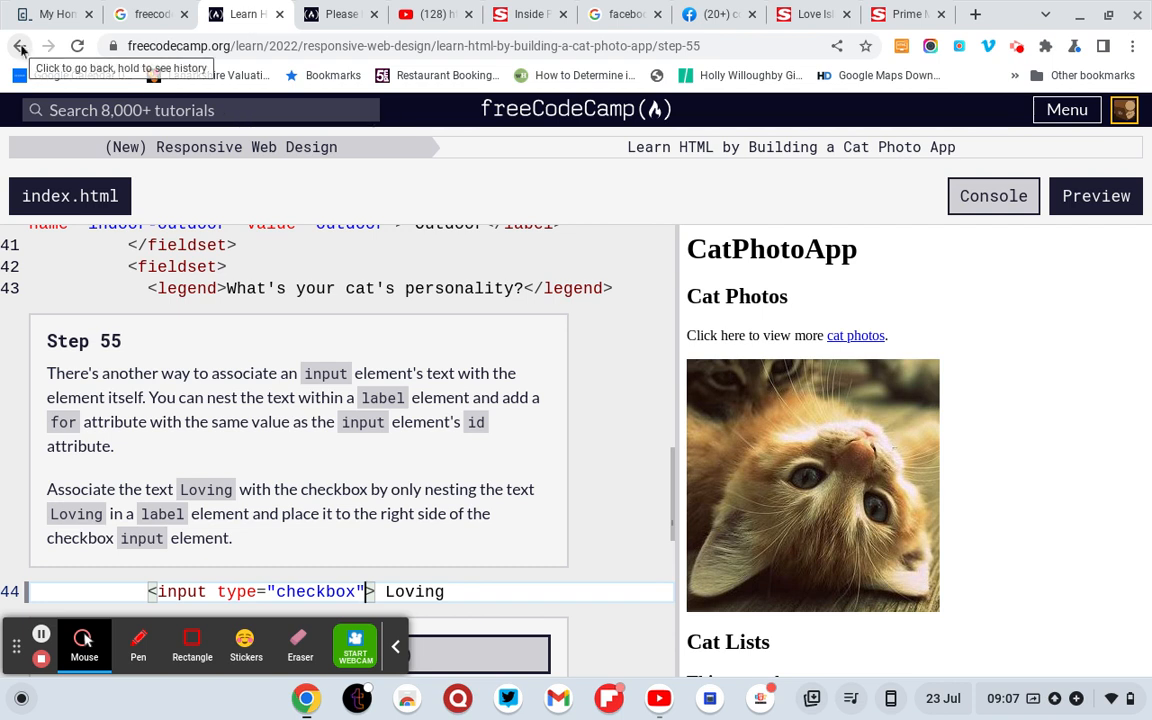
pyautogui.click(20, 46)
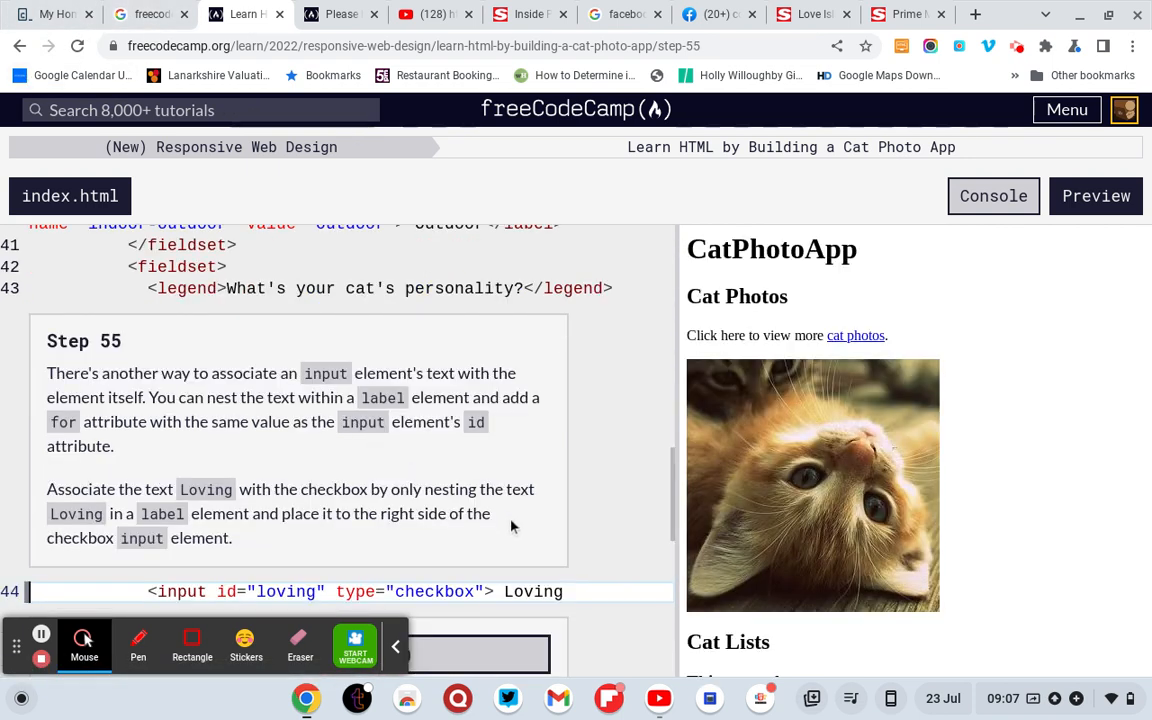
# Run the Step 55 check, read the forum thread's answer, and return to the lesson.
pyautogui.scroll(-3)
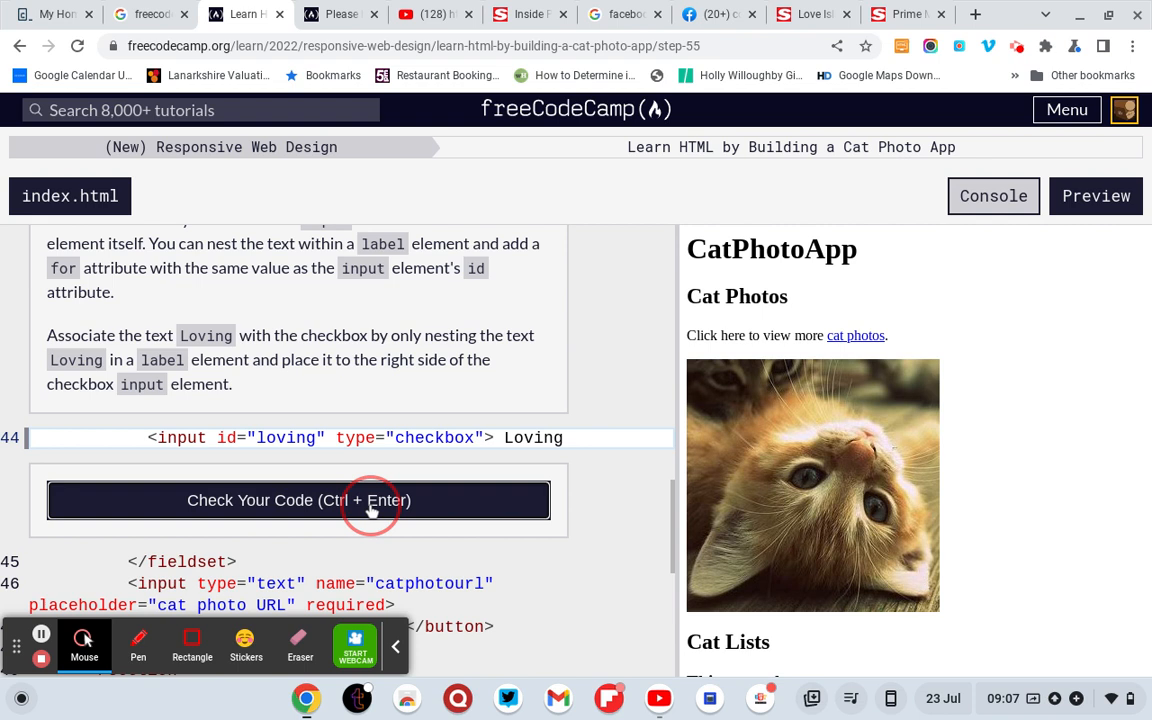
pyautogui.click(298, 500)
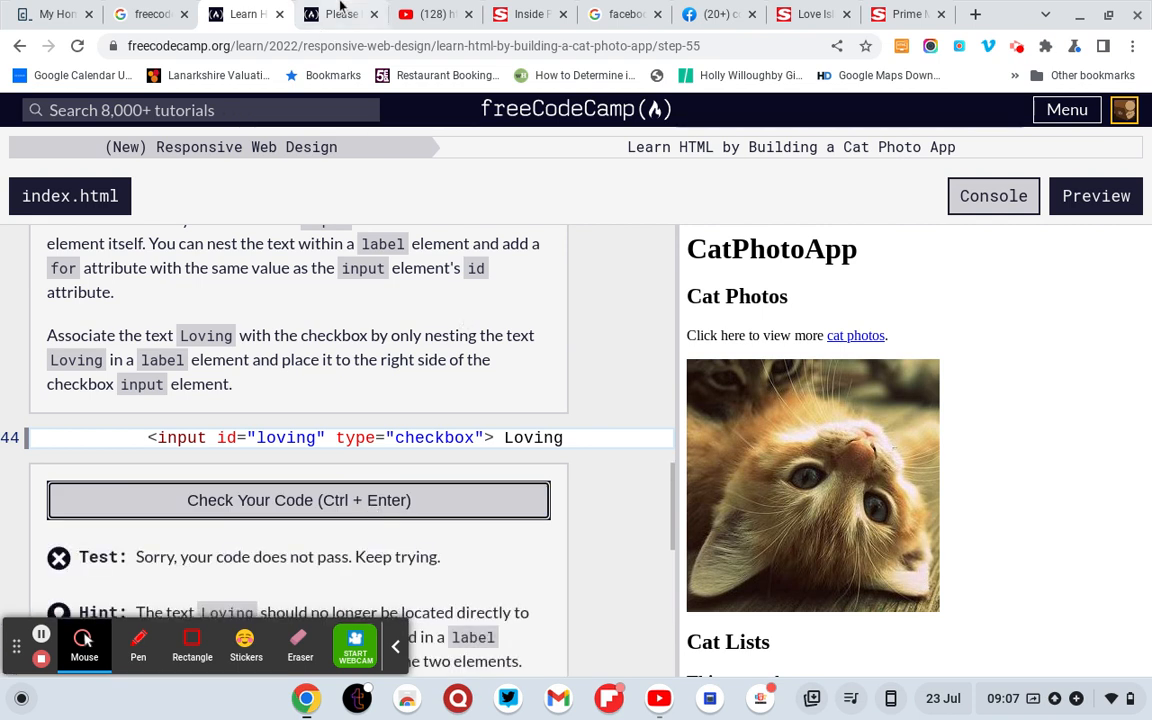
pyautogui.click(340, 14)
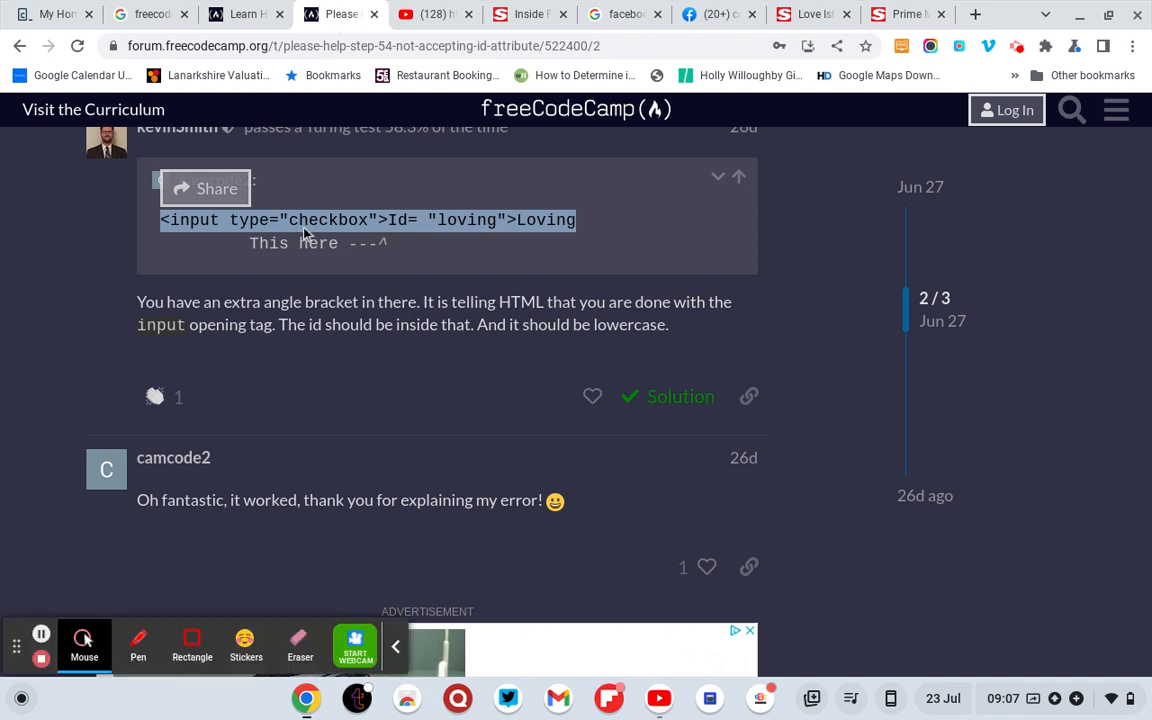
pyautogui.click(244, 14)
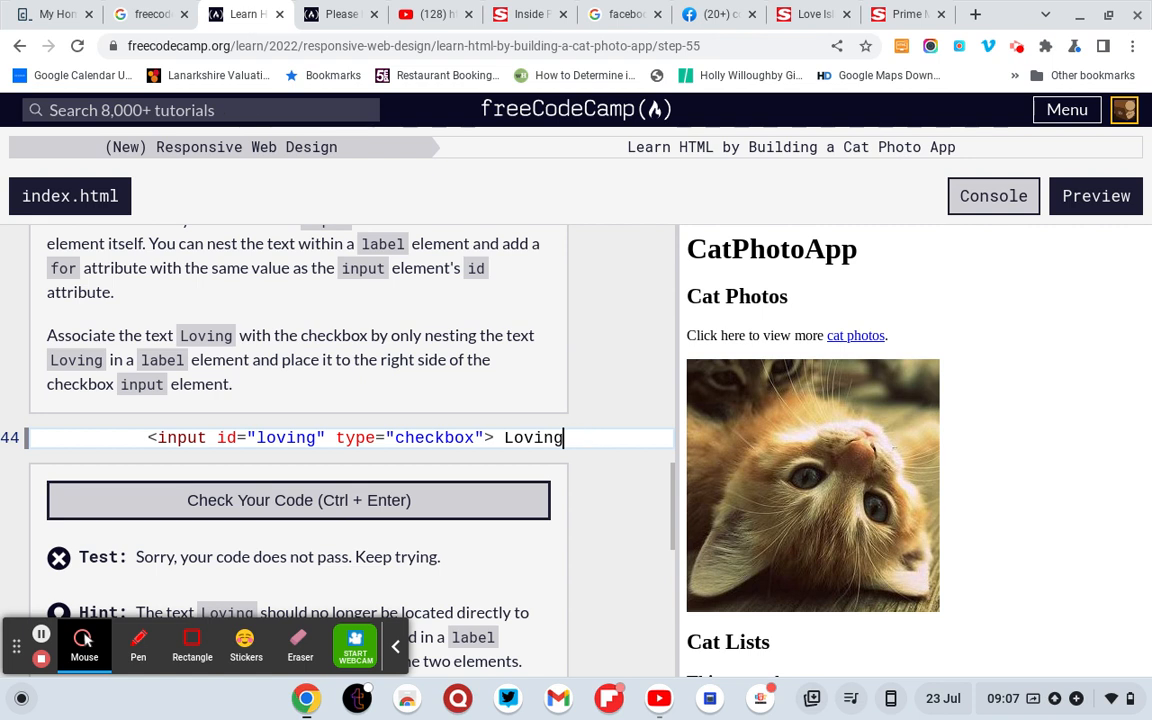
# Paste the forum's checkbox line, retype line 44 as Id= "loving">Loving, and remove the duplicate line 45.
pyautogui.write('<input type="checkbox">Id= "loving">Loving')
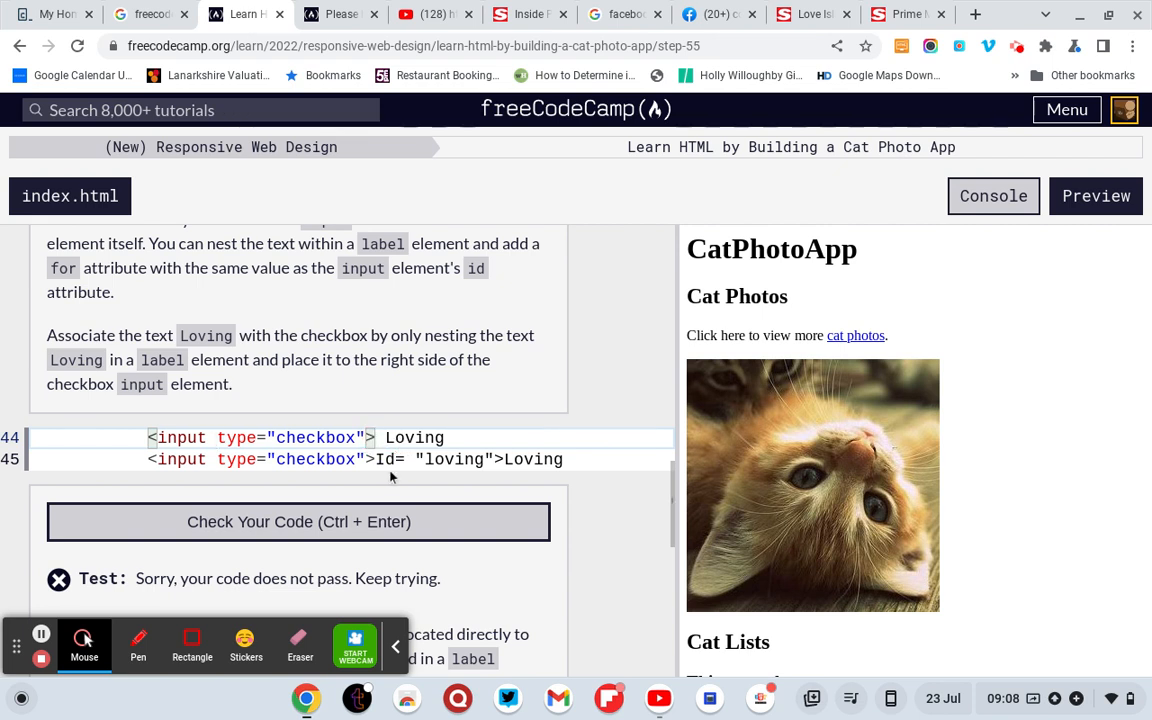
pyautogui.write('Id')
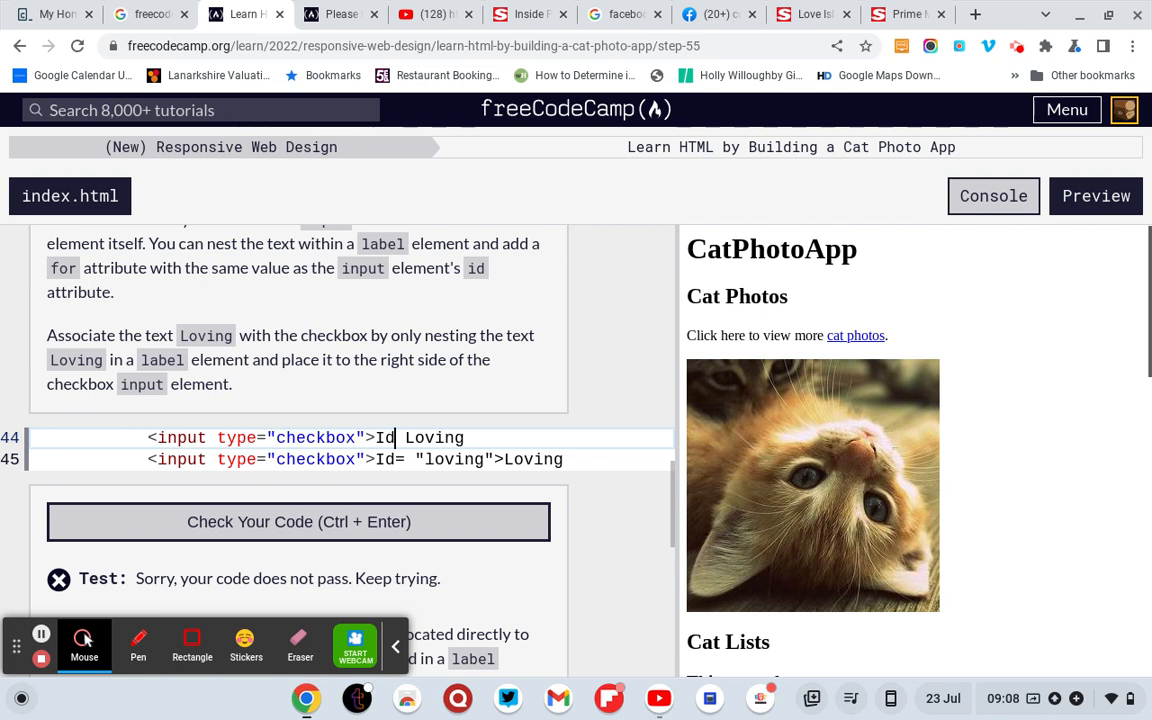
pyautogui.write('=')
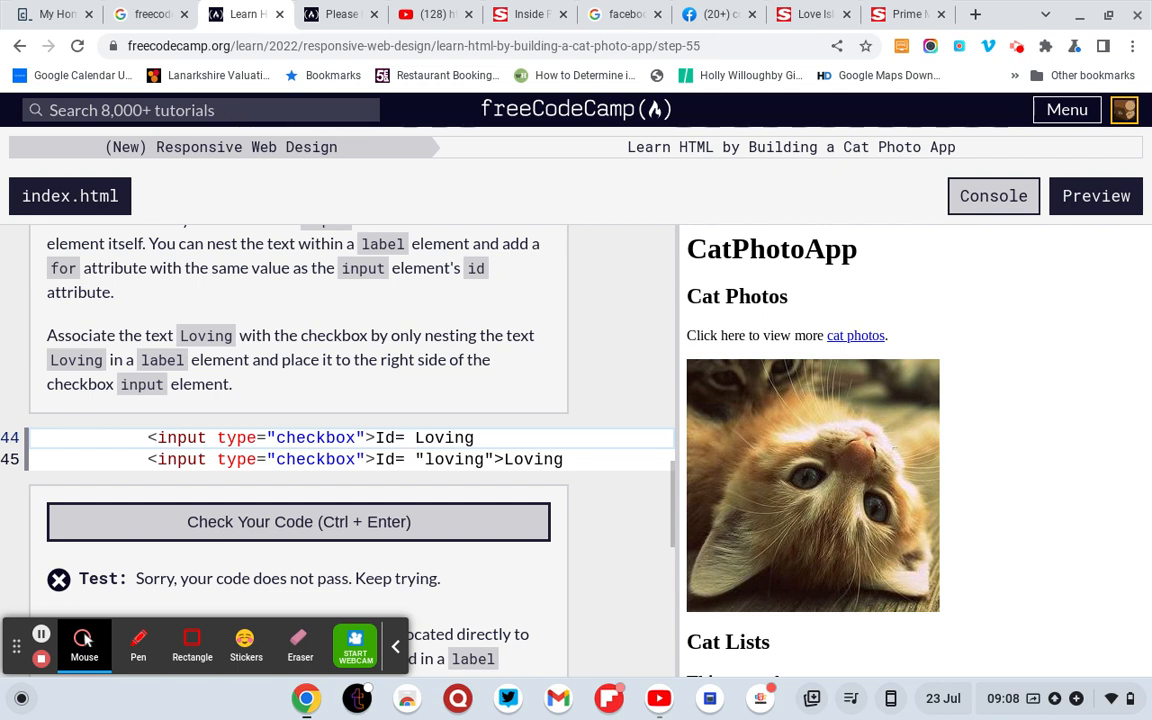
pyautogui.write('"l')
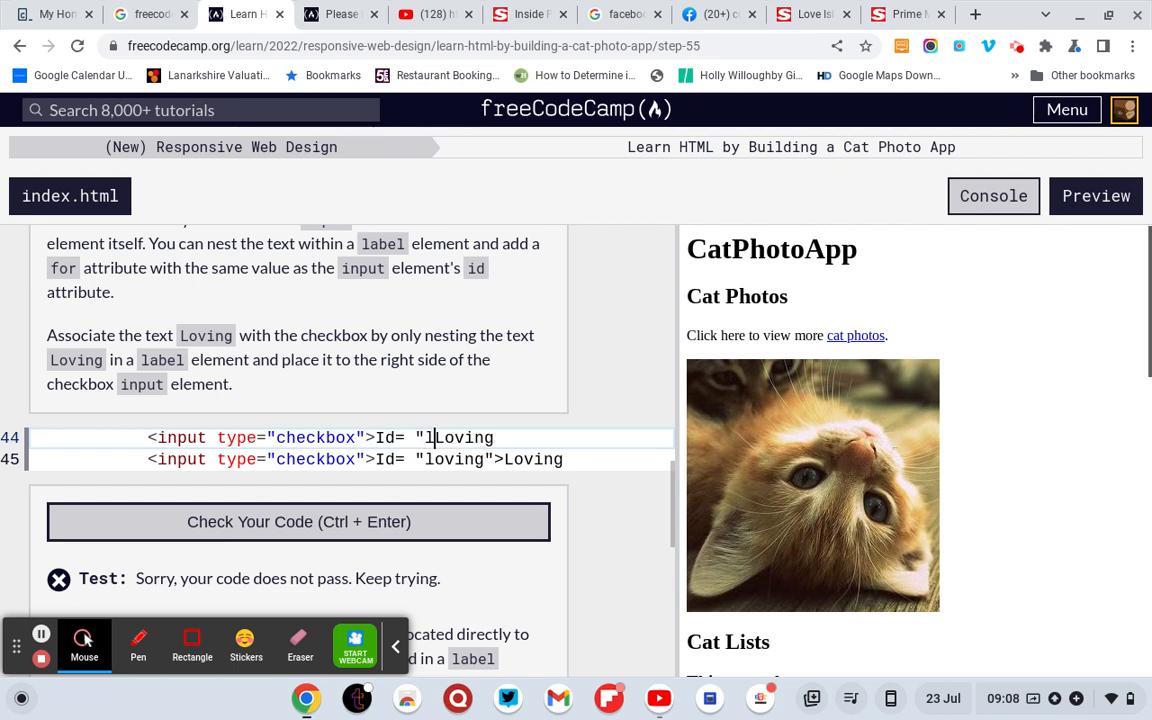
pyautogui.write('oving">')
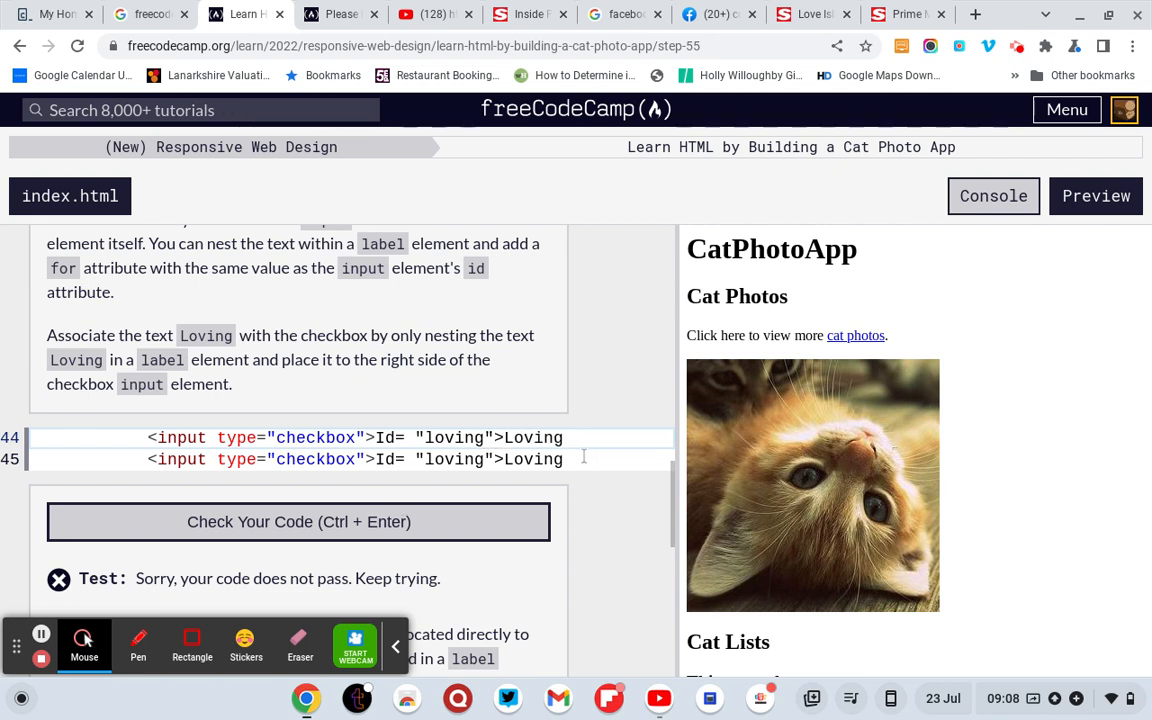
pyautogui.click(562, 458)
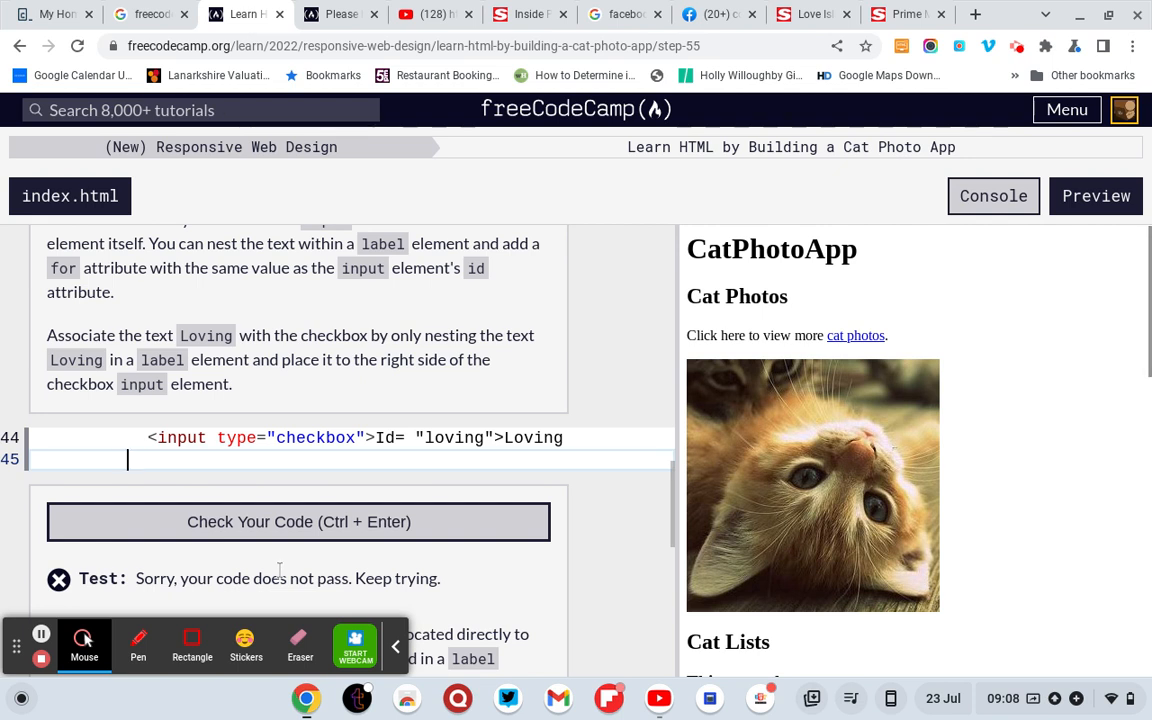
# Recheck the code, then paste the Id= "loving">Loving checkbox line again on line 45.
pyautogui.click(298, 520)
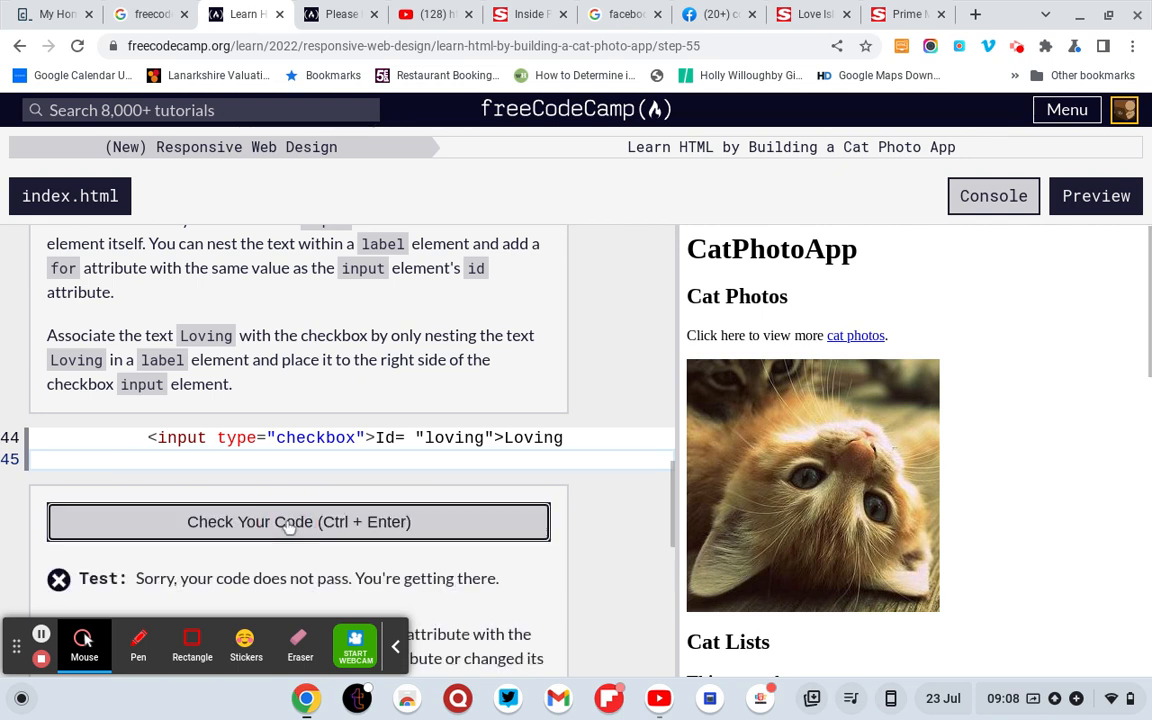
pyautogui.moveTo(396, 448)
pyautogui.write('i')
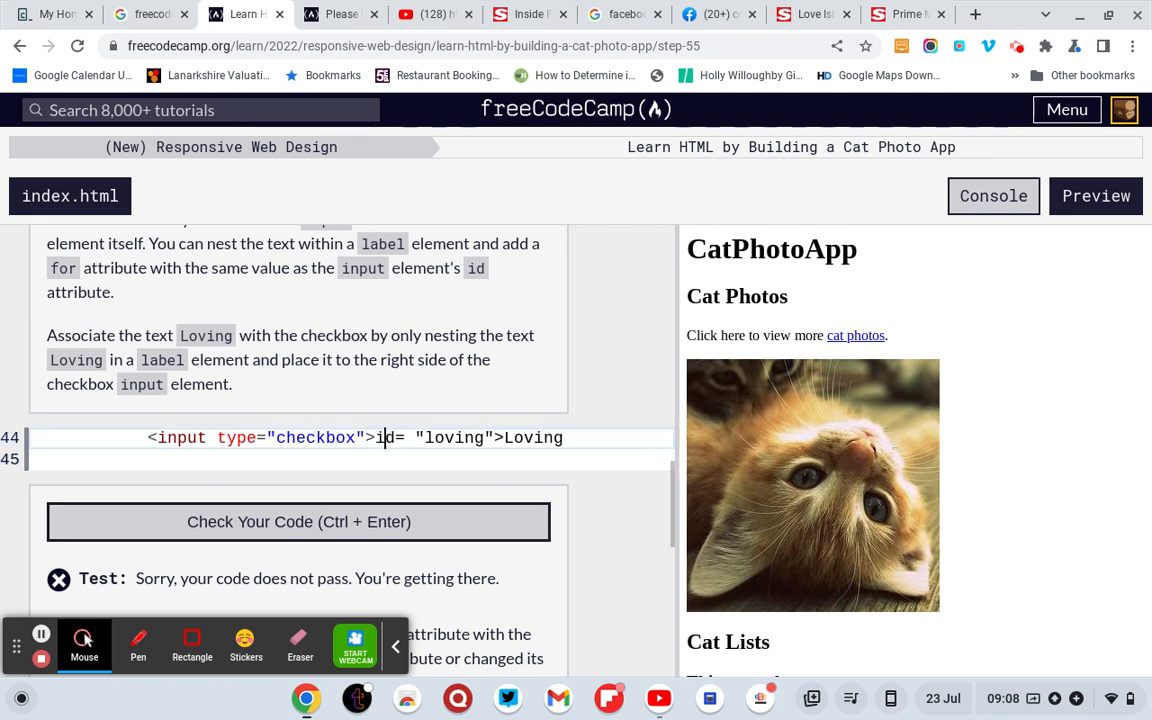
pyautogui.click(298, 520)
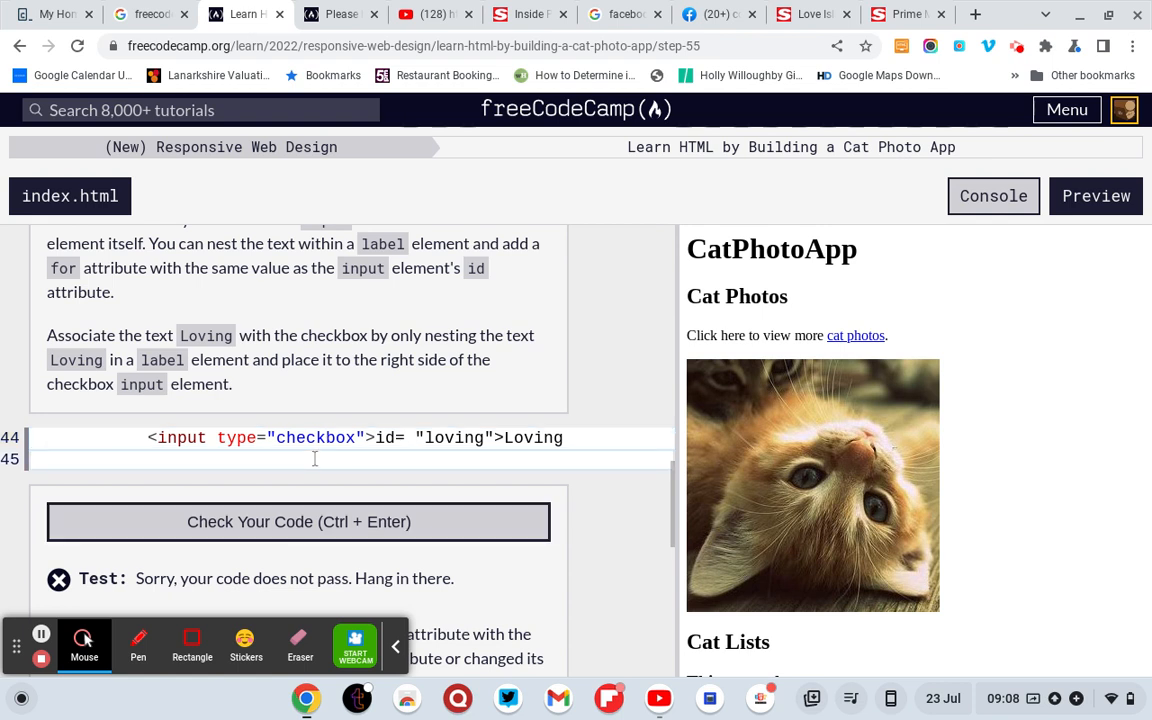
pyautogui.write('<input type="checkbox">Id= "loving">Loving')
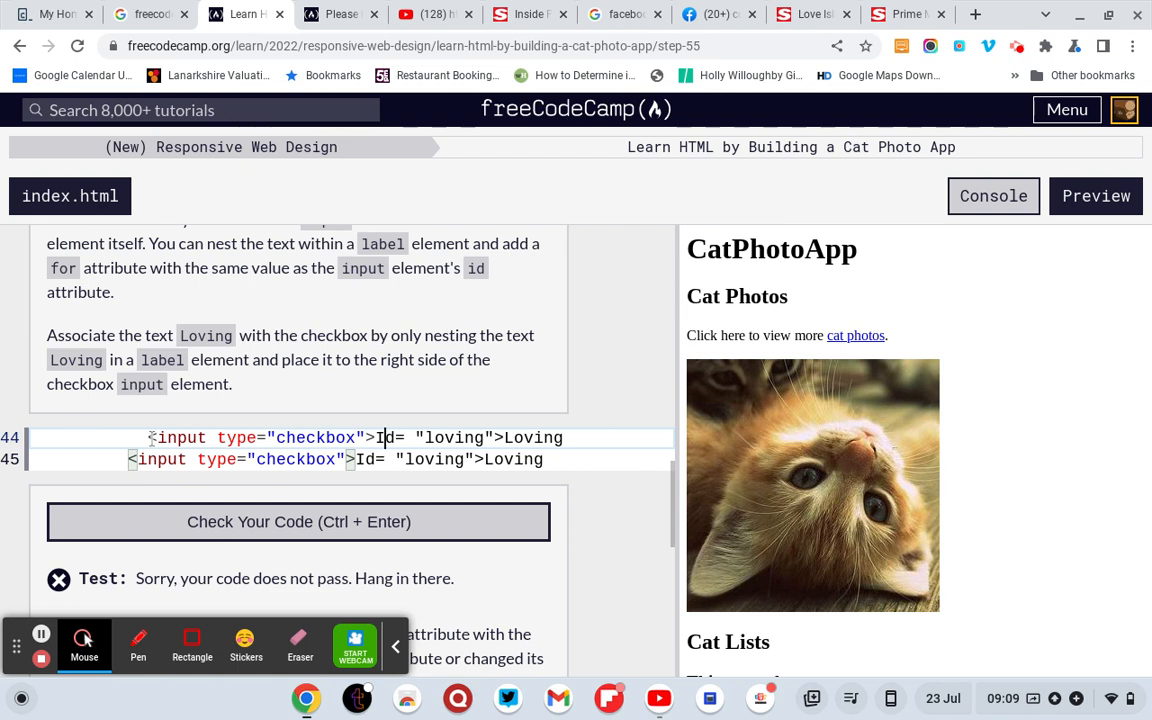
pyautogui.moveTo(240, 480)
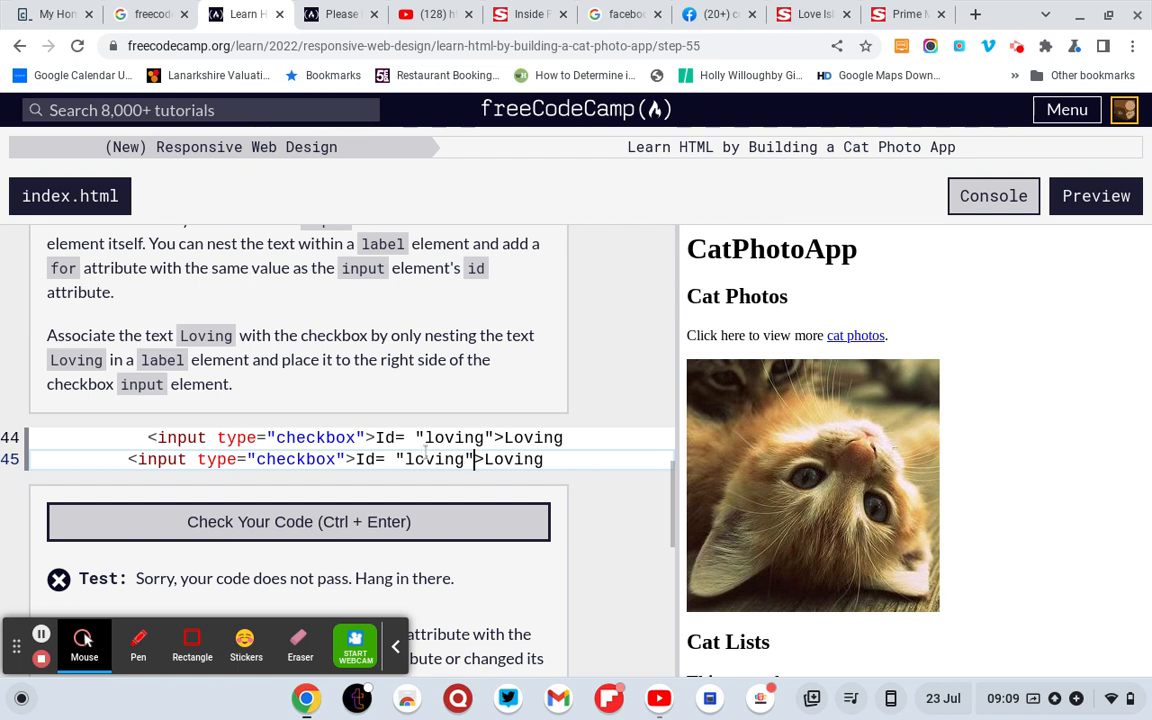
pyautogui.click(148, 438)
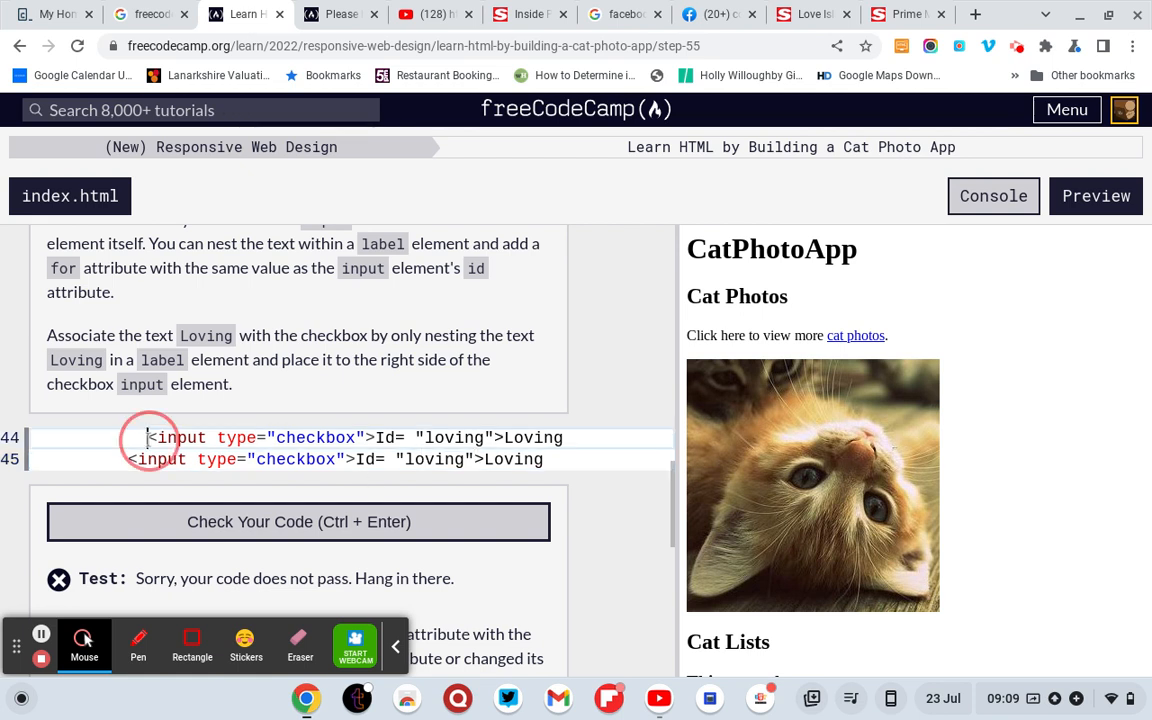